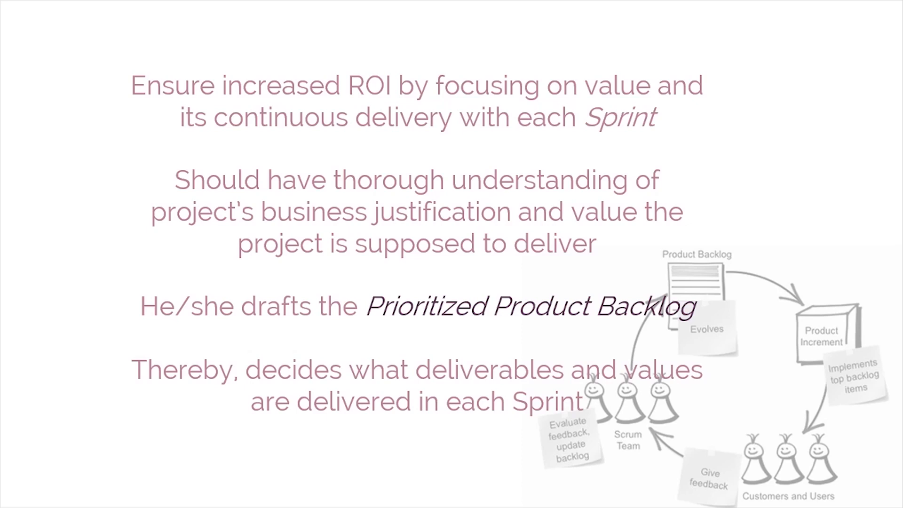
{"action": "key", "text": "right"}
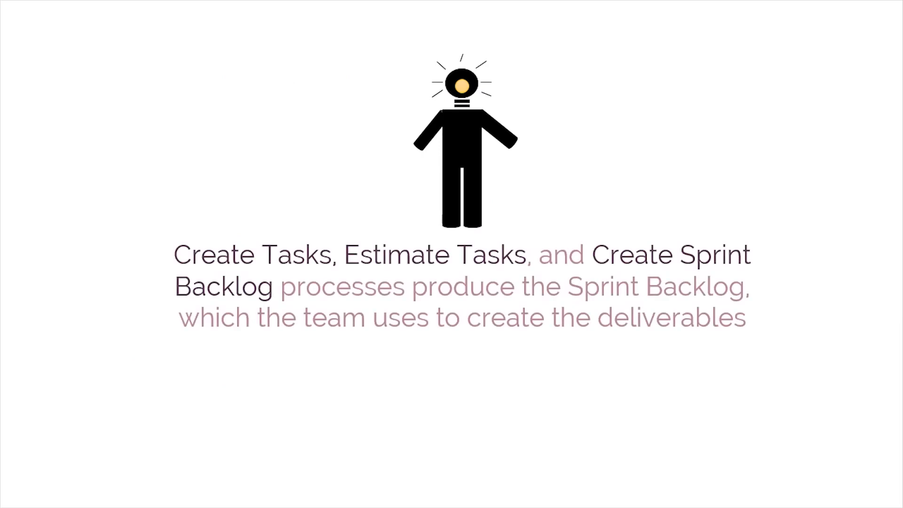